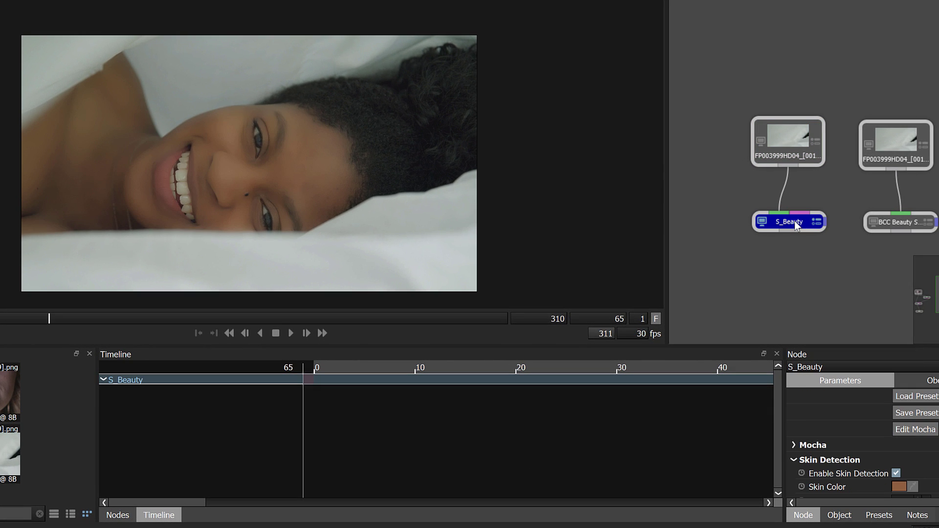
Inspect S_Beauty, then show the FP003999HD04 source node's parameters in the Node panel.
left_click(899, 222)
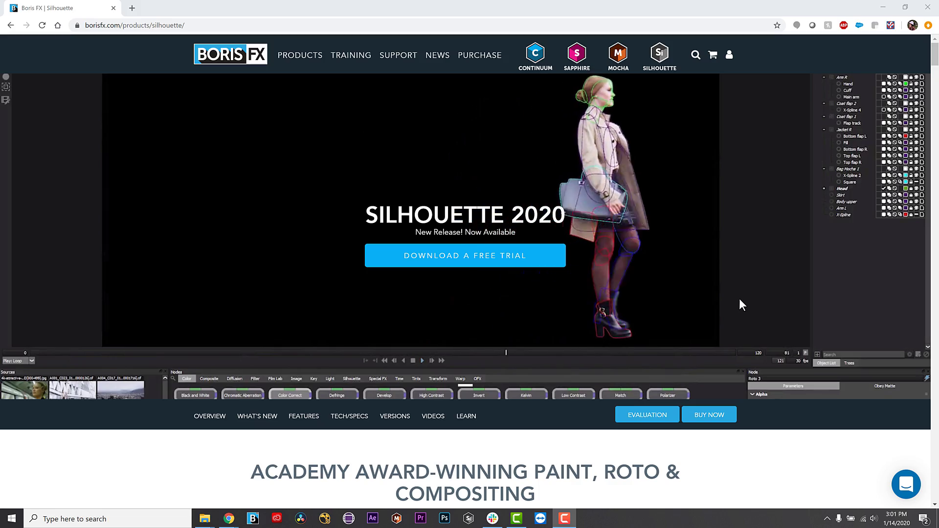
left_click(468, 519)
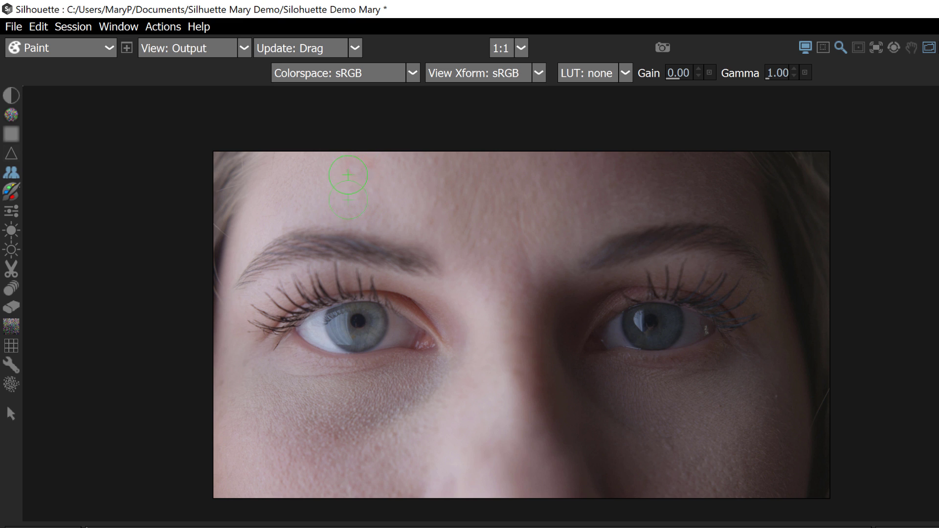
mouse_move(426, 190)
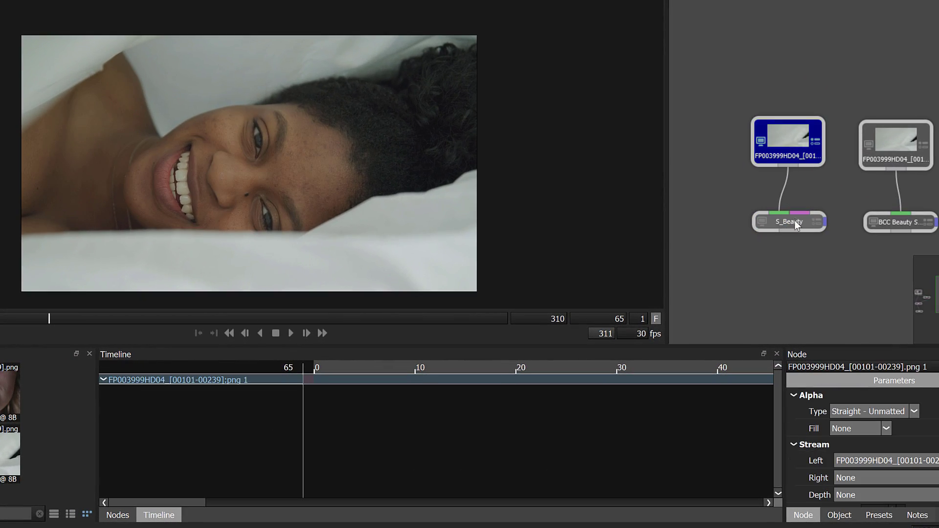
left_click(895, 142)
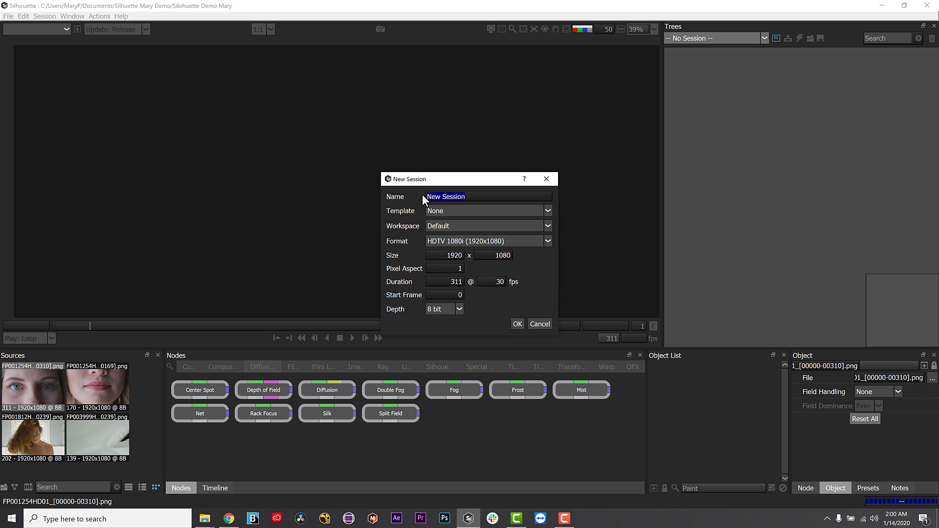
Create a new session named 'Blemish Remo…' using the Paint template.
type("Blemish Removal Paint")
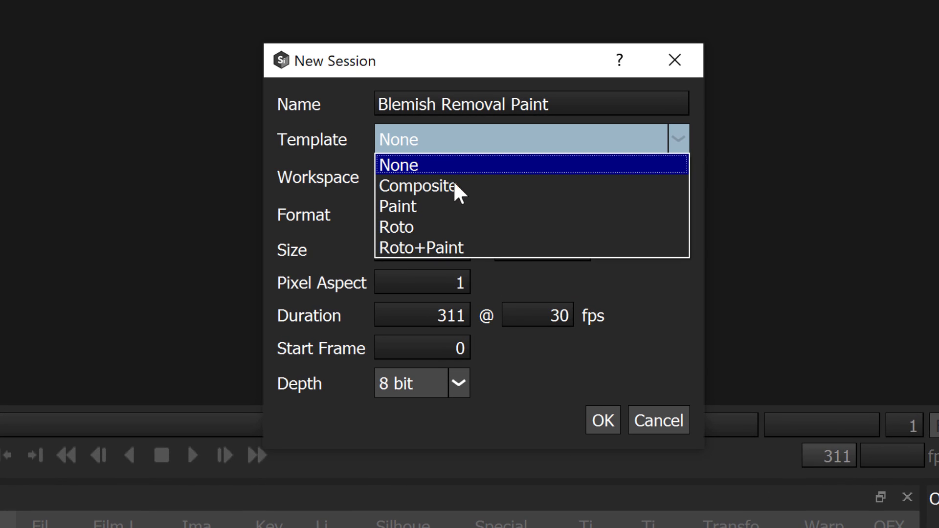
left_click(418, 186)
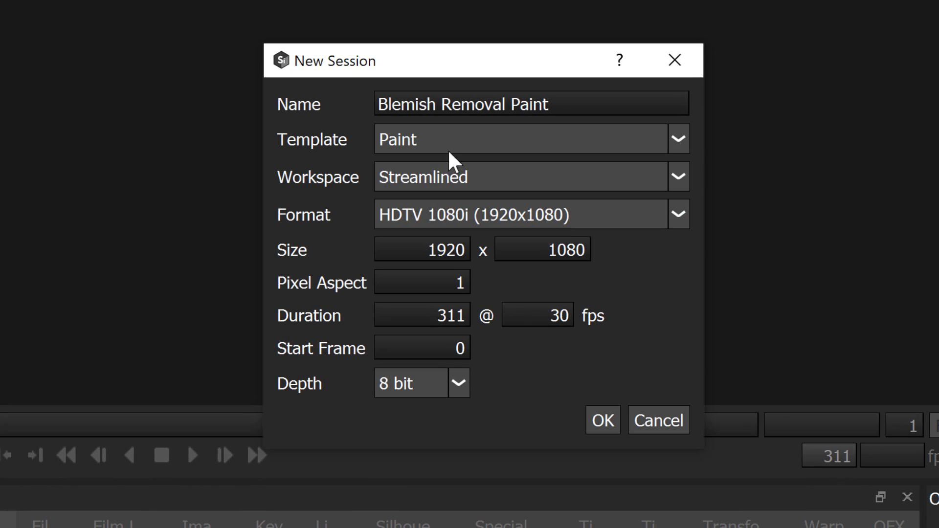
left_click(396, 139)
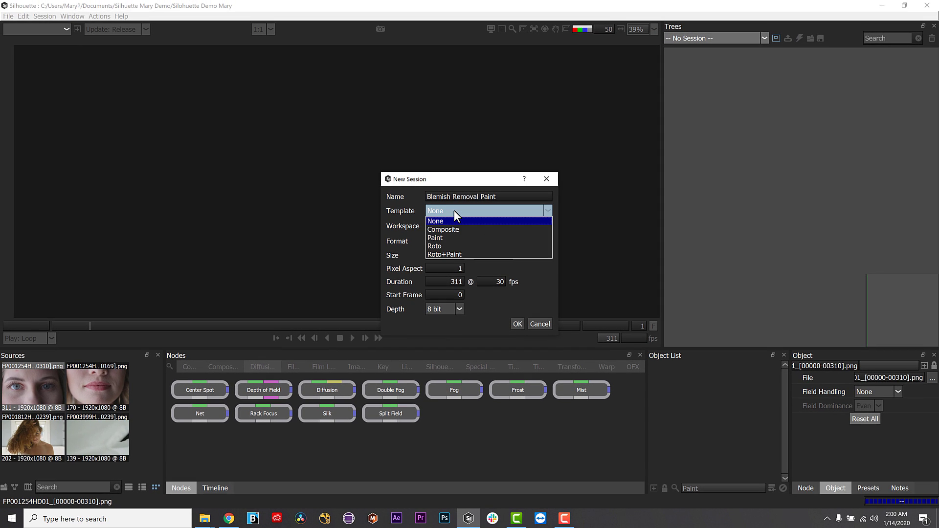
left_click(443, 230)
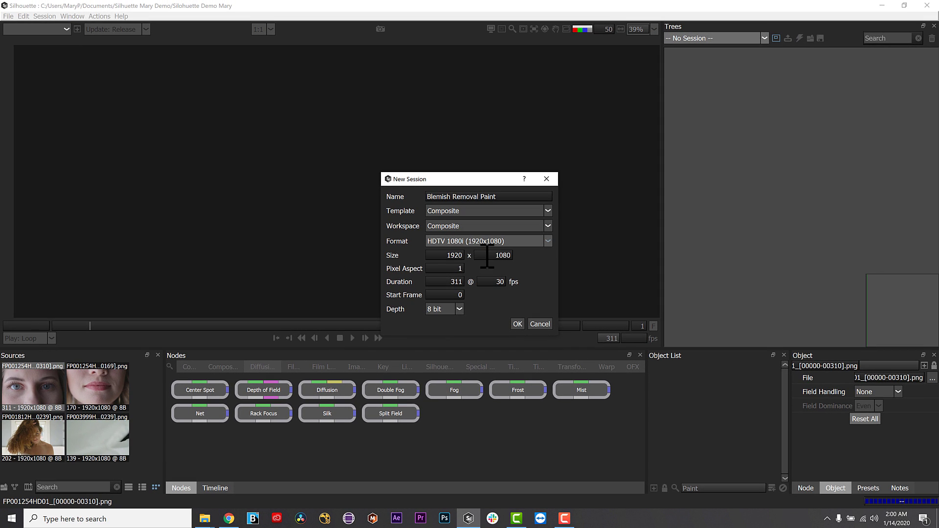
left_click(517, 324)
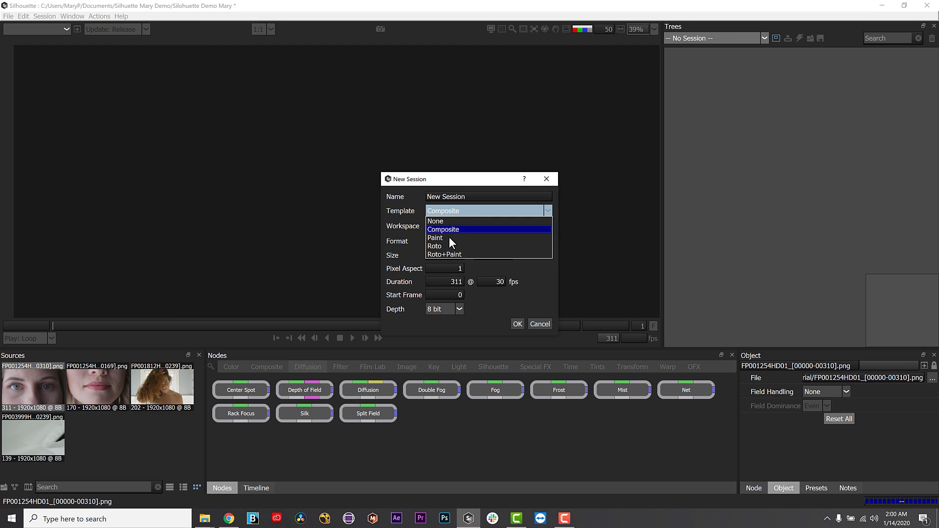
left_click(435, 238)
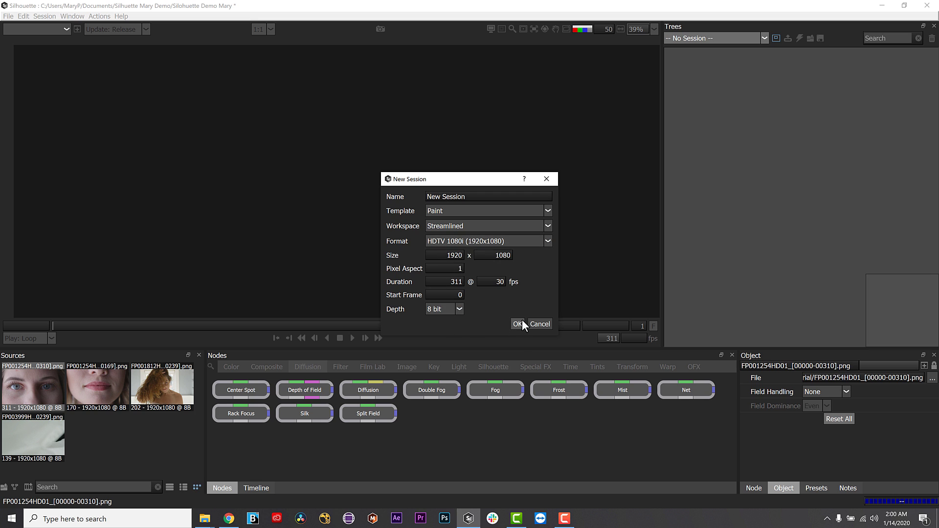
left_click(517, 324)
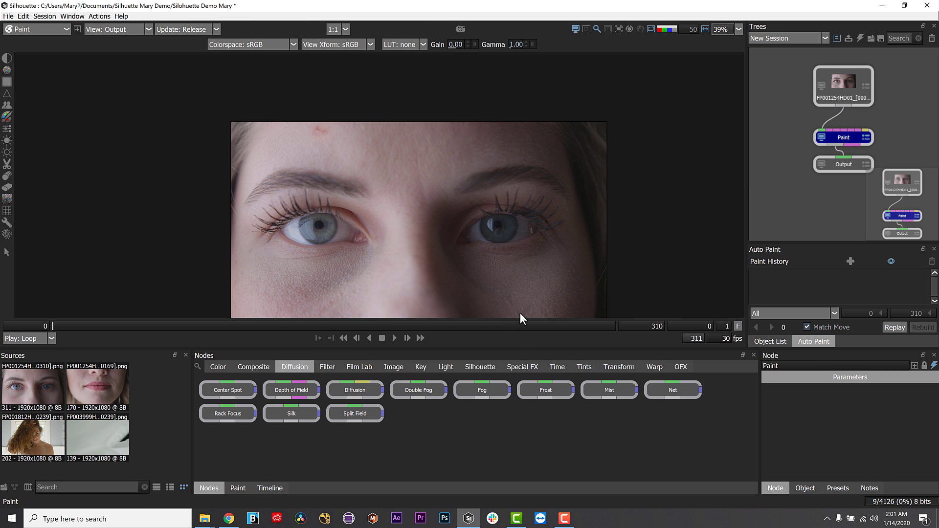
Create a Roto+Paint template session, then start naming another session 'Blem…'.
left_click(486, 210)
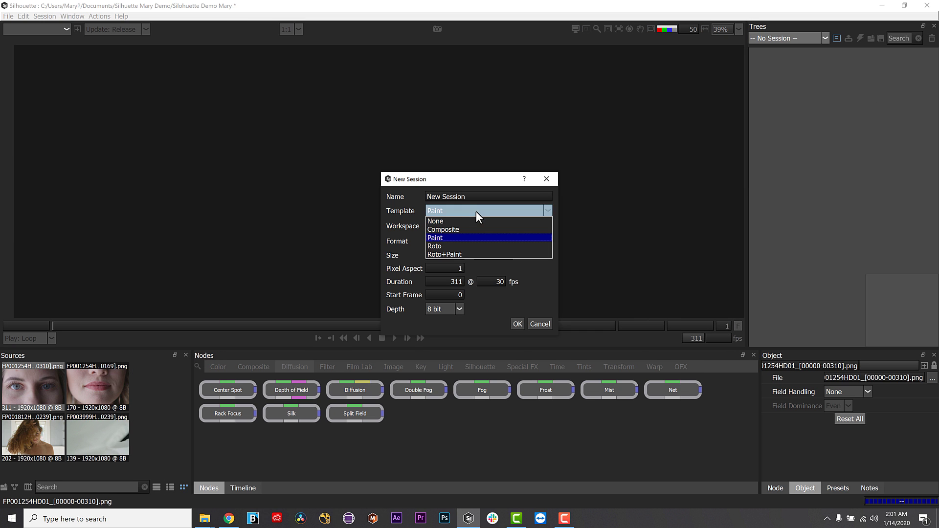
left_click(435, 246)
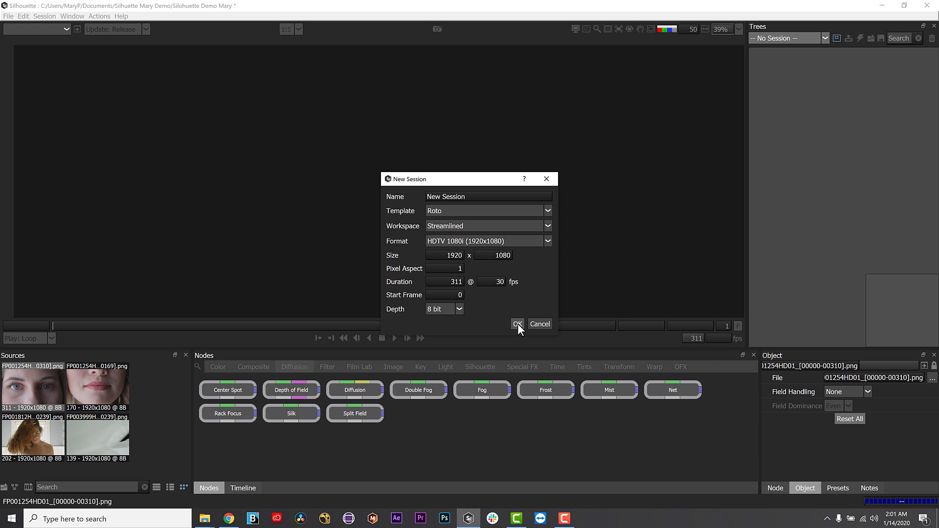
left_click(517, 324)
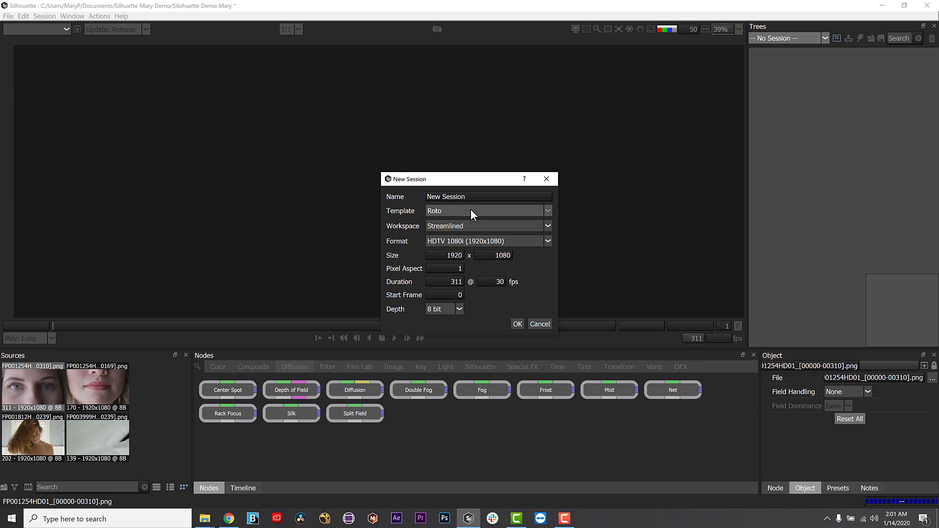
left_click(546, 211)
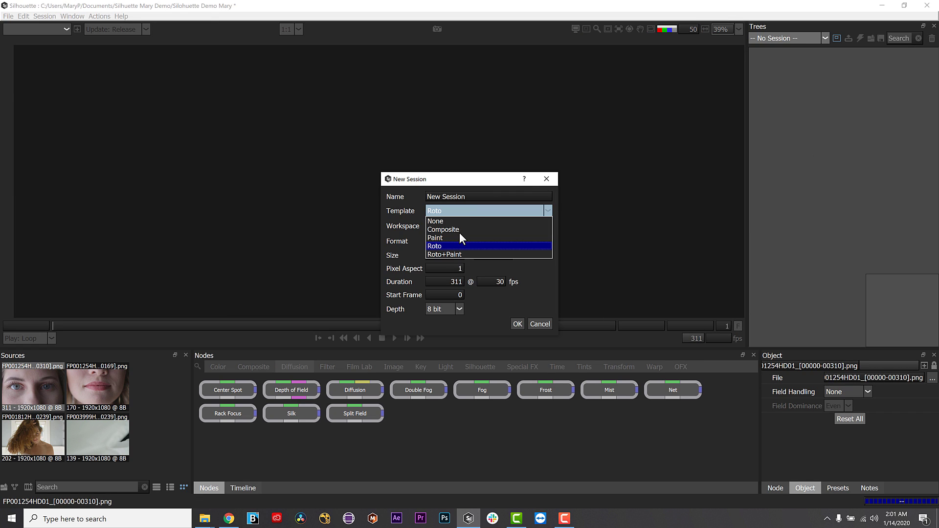
left_click(444, 254)
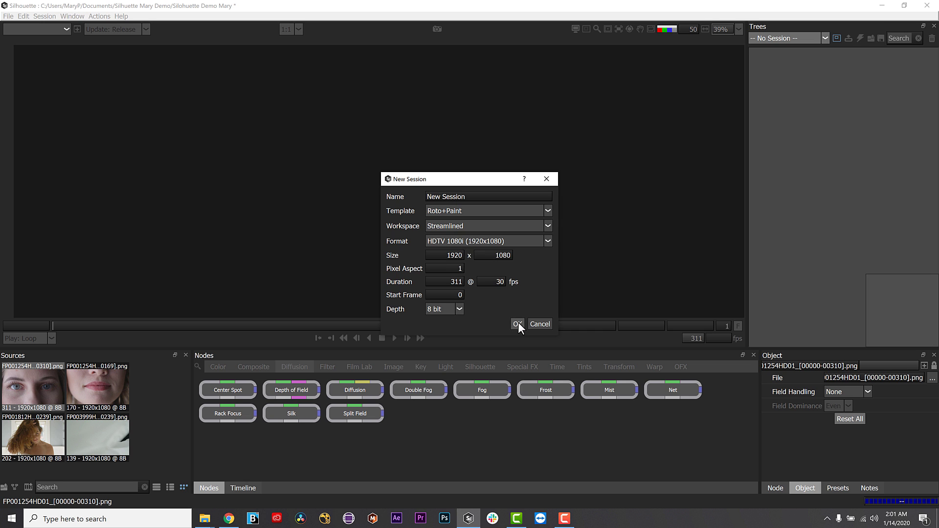
left_click(517, 324)
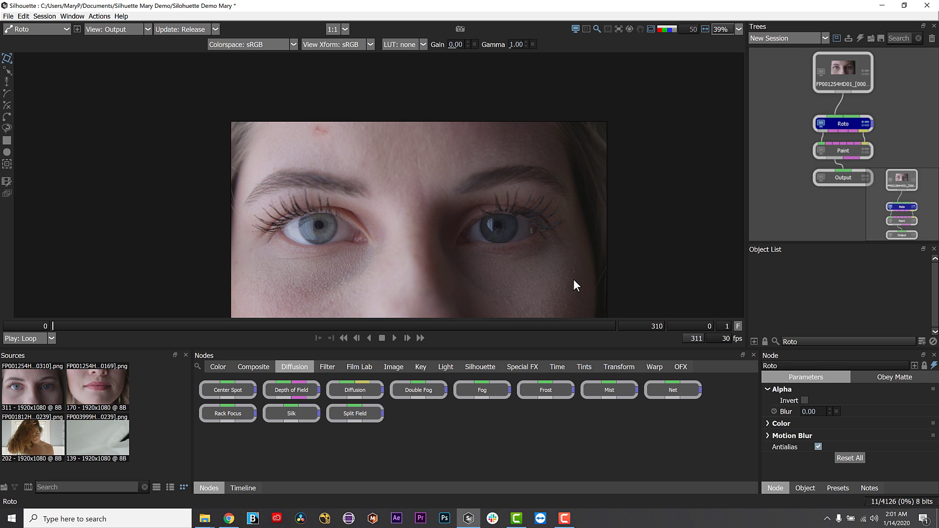
type("Blemish Roto")
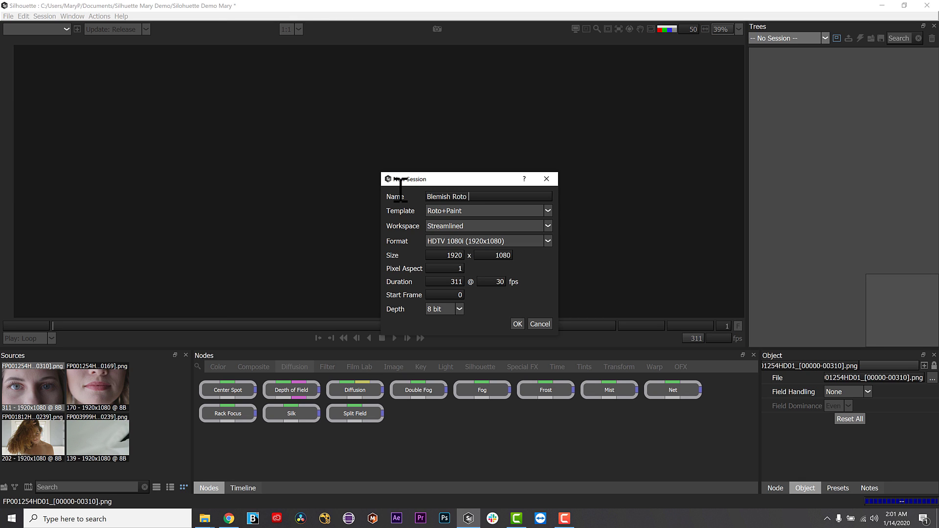
Name the session 'Blemish Roto Paint Tracked' and create it with no template.
type("Paint Tracked")
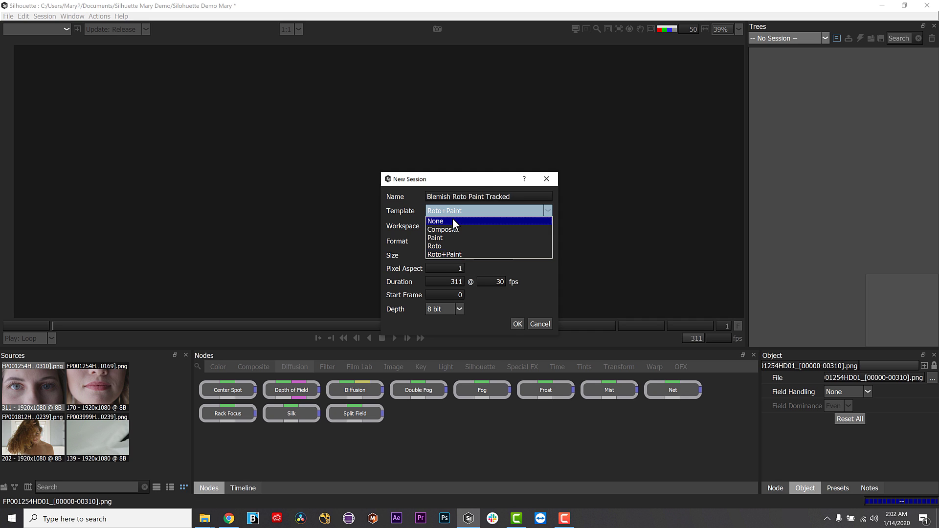
left_click(517, 324)
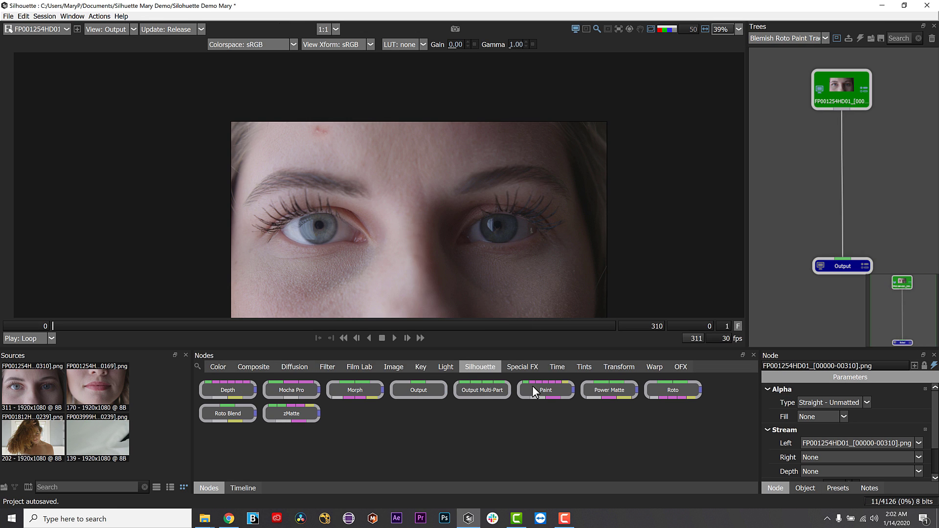
Insert a Paint node between the eye close-up source and Output, and make it active.
left_click(544, 390)
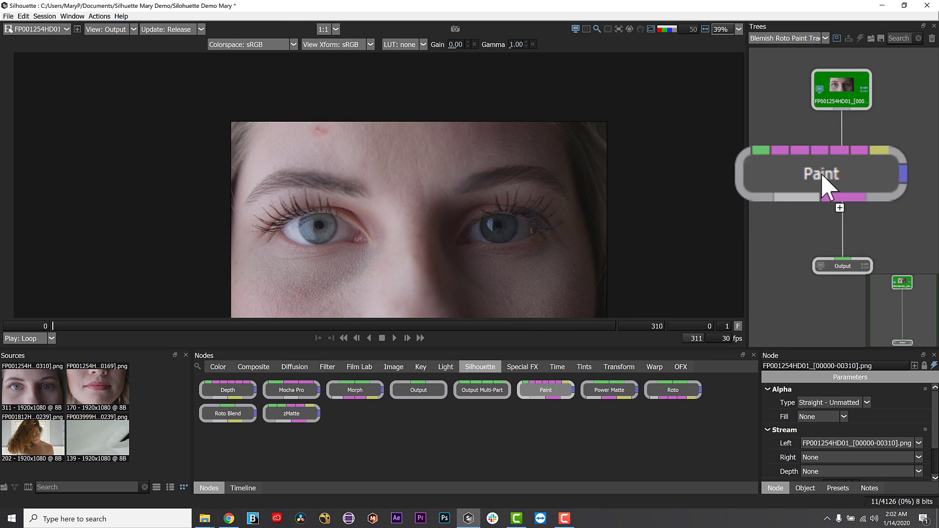
left_click_drag(821, 174, 838, 157)
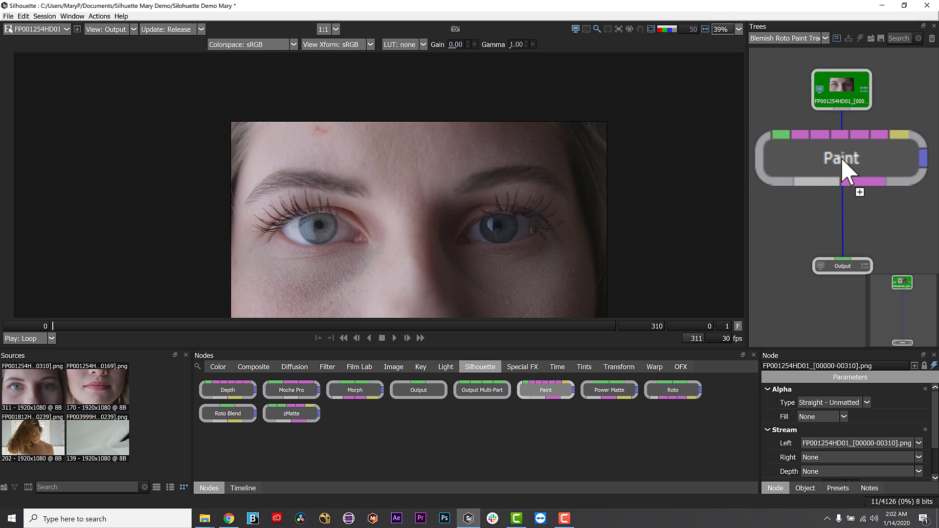
double_click(841, 159)
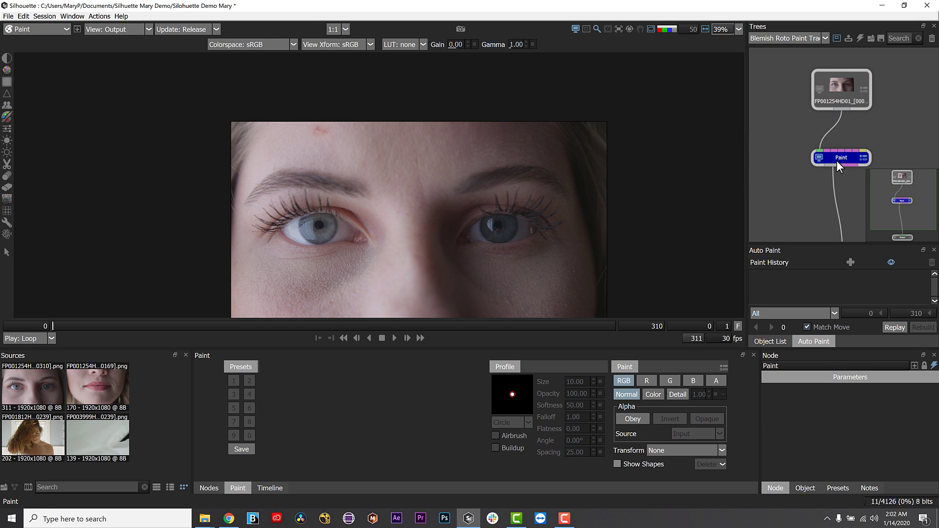
mouse_move(814, 161)
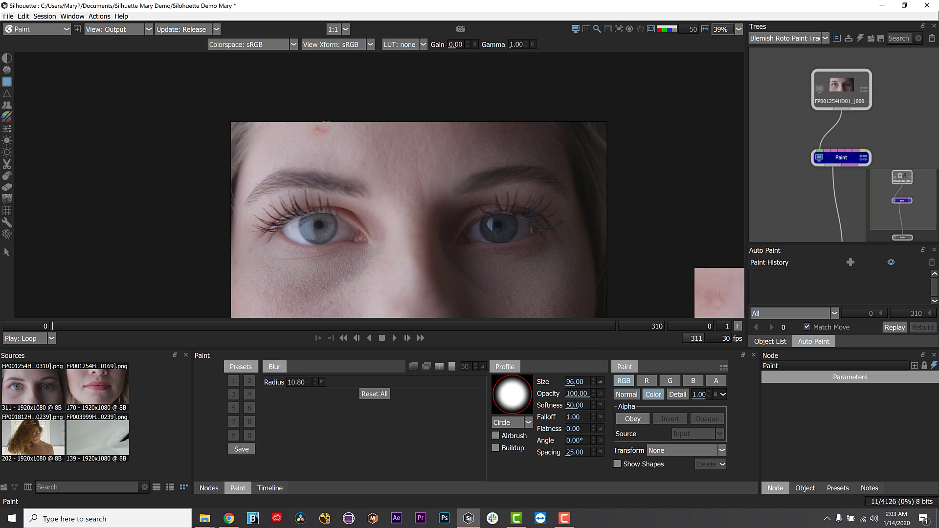
Dab and stroke the Blur brush over the forehead blemish.
left_click(322, 132)
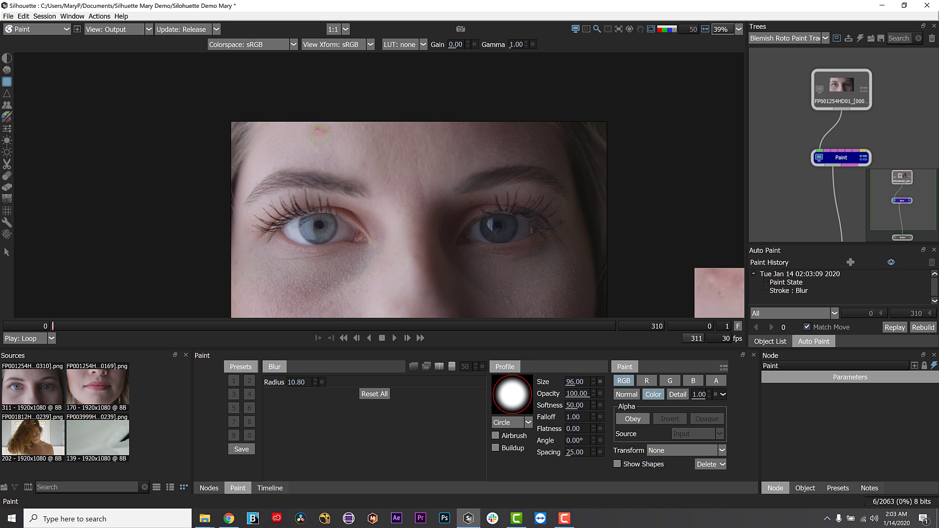
left_click_drag(320, 135, 312, 135)
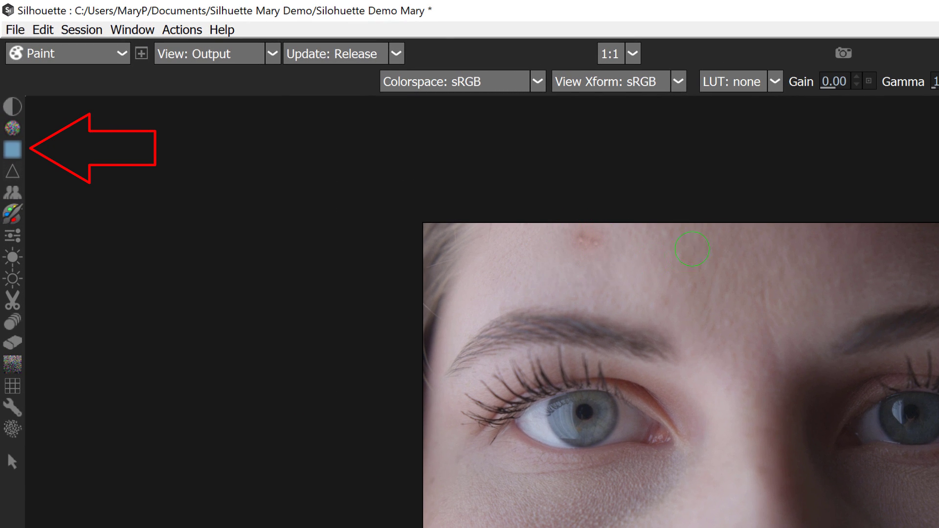
mouse_move(700, 230)
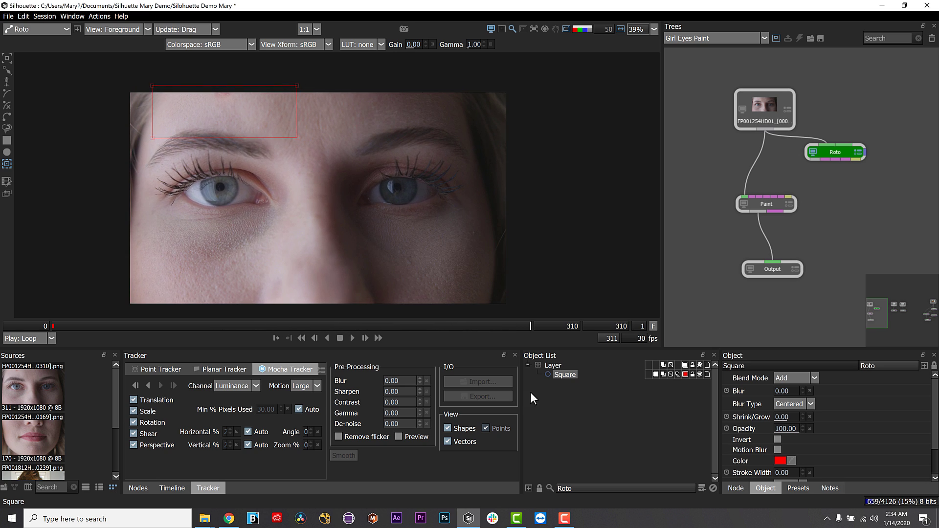
Enter 'Eyebrow Track', add a Roto node via 'roto' search, and branch it off the source.
type("Eyebrow Track")
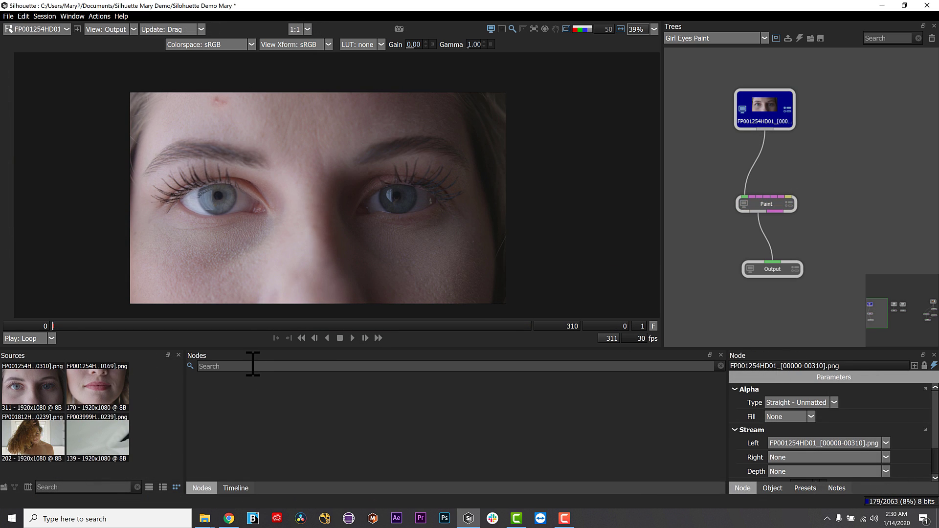
type("roto")
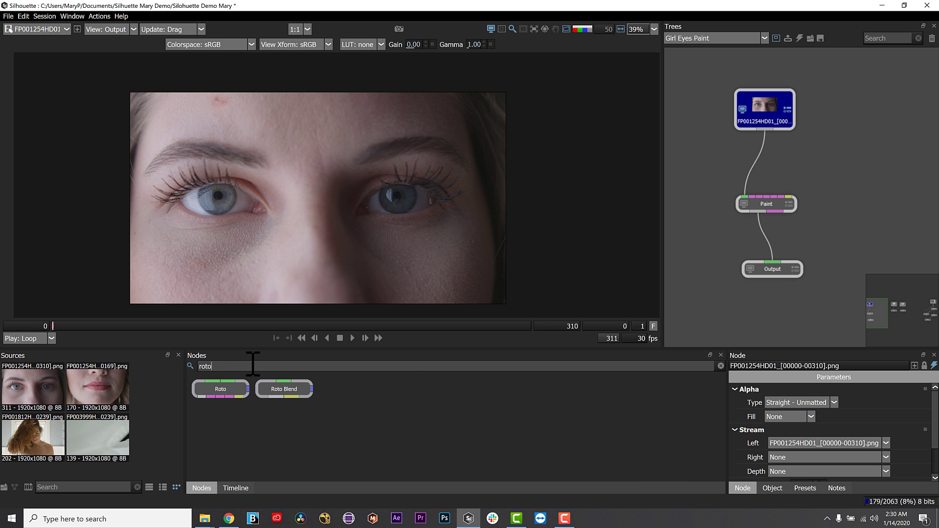
double_click(220, 389)
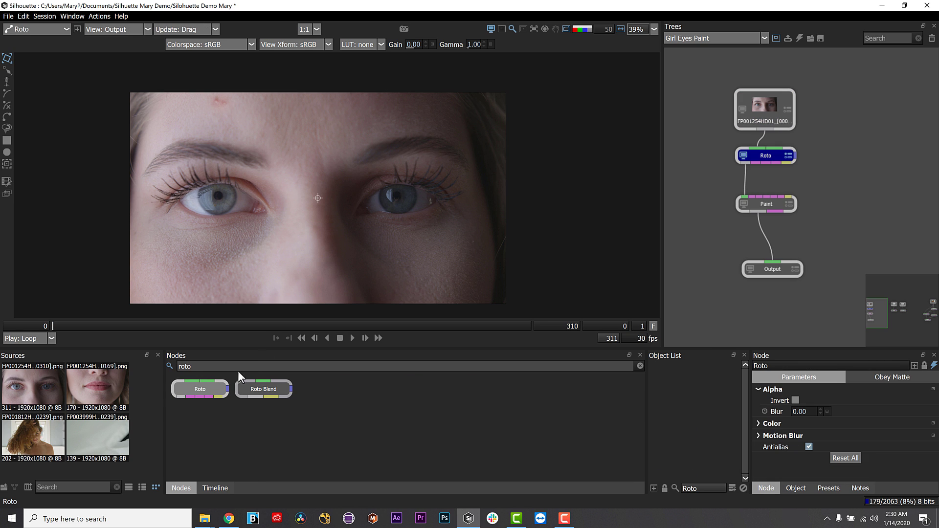
mouse_move(782, 146)
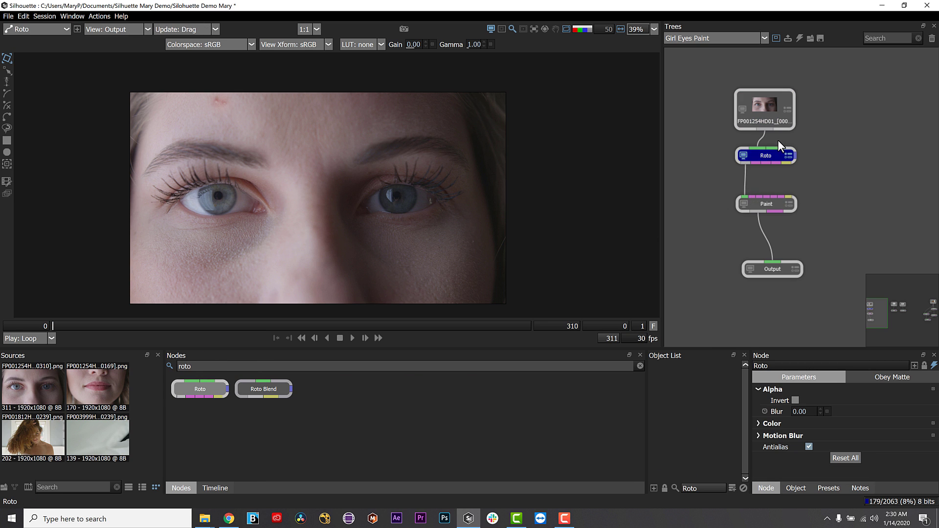
left_click_drag(766, 155, 836, 153)
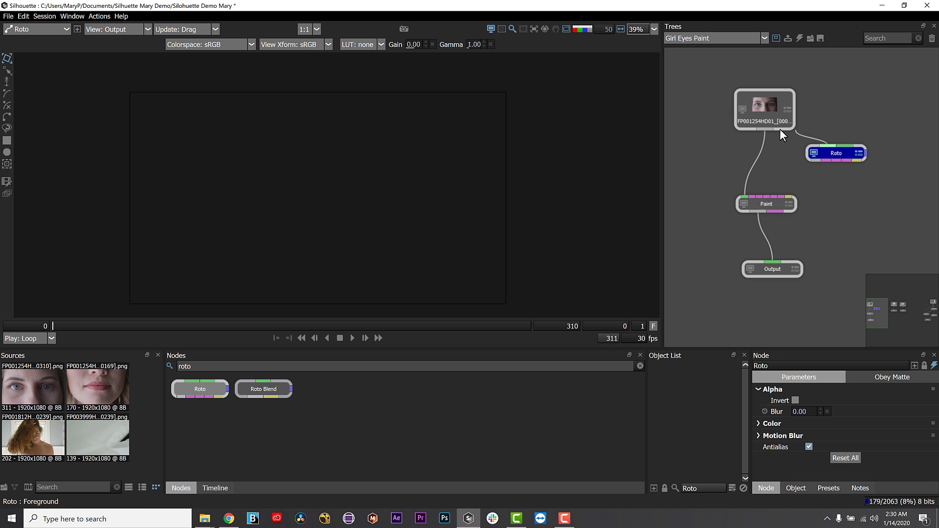
Set the viewer to View: Foreground to show the eye close-up through Roto.
left_click(835, 152)
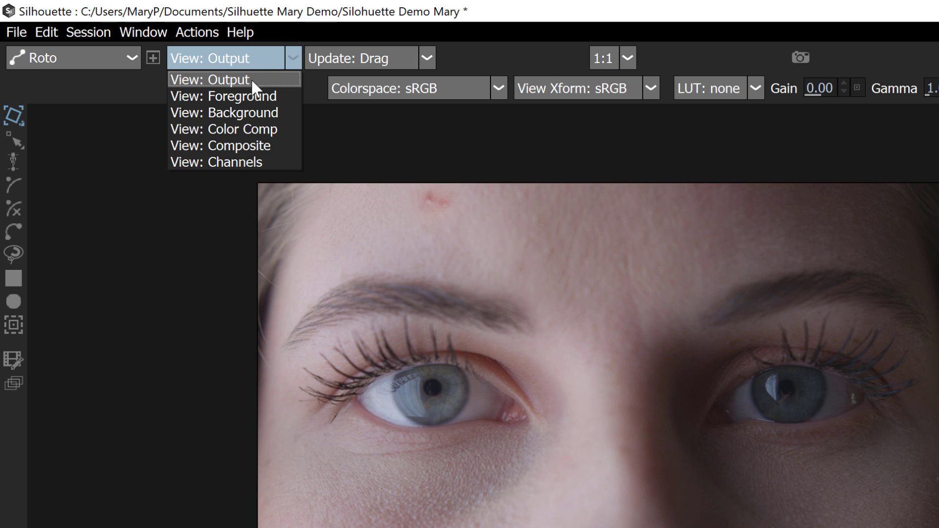
left_click(225, 95)
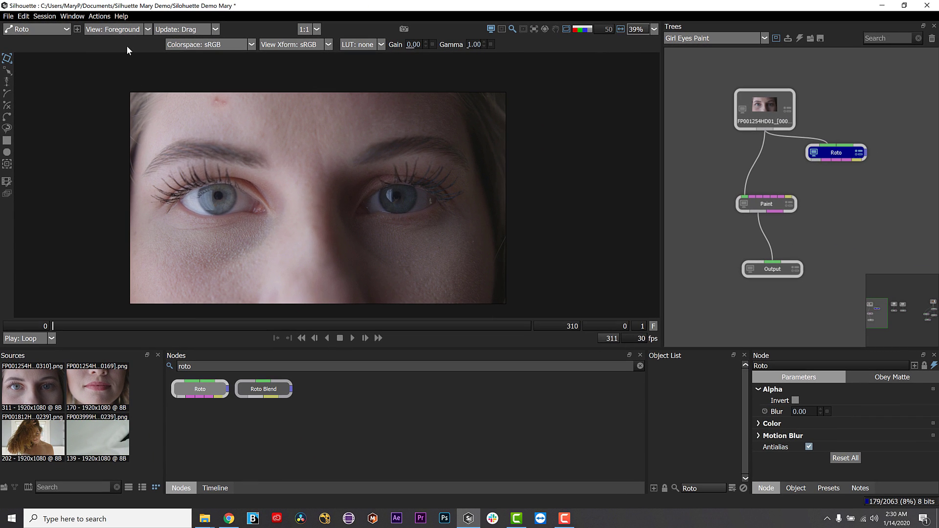
mouse_move(8, 58)
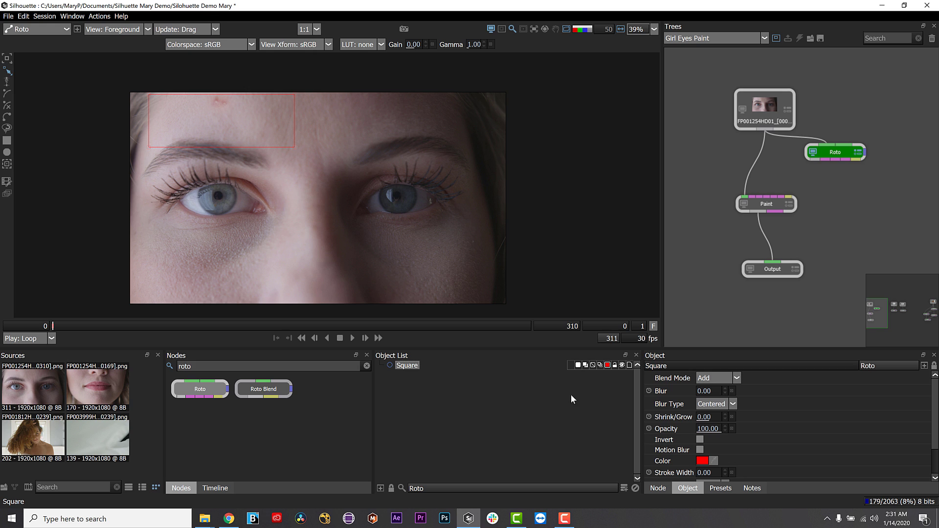
mouse_move(684, 437)
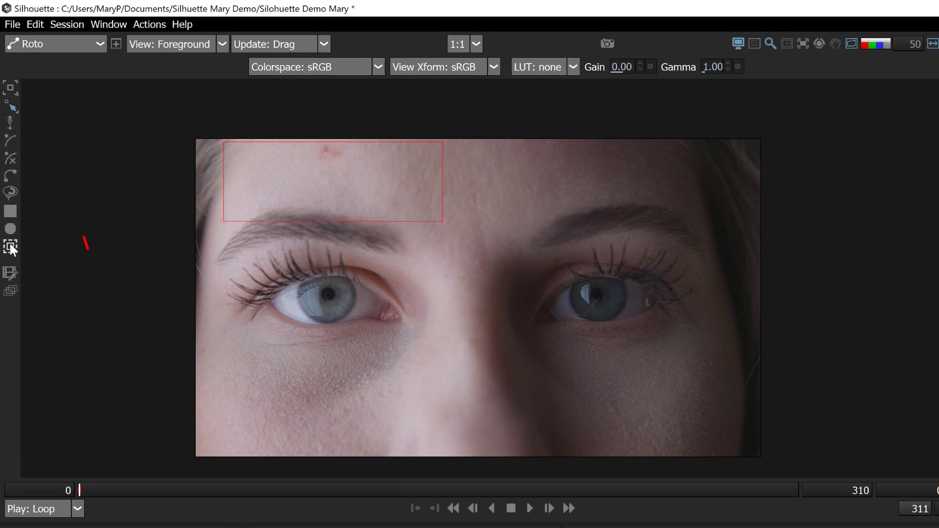
mouse_move(10, 246)
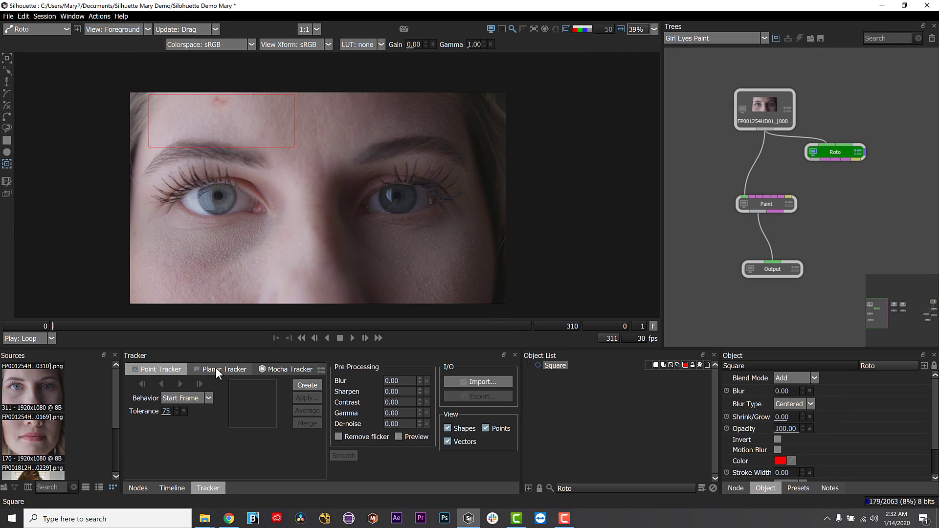
Check the Planar Tracker tab, then switch the Square shape to the Mocha Tracker.
left_click(224, 369)
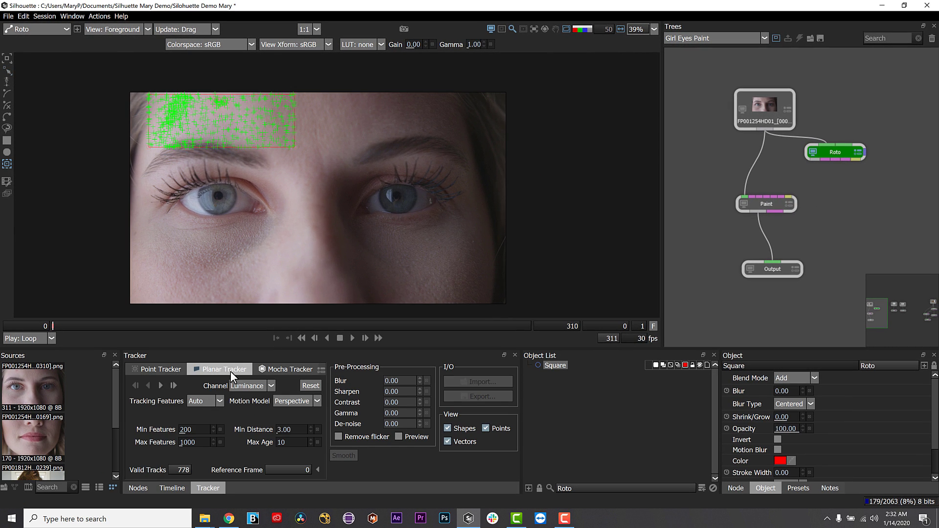
left_click(289, 369)
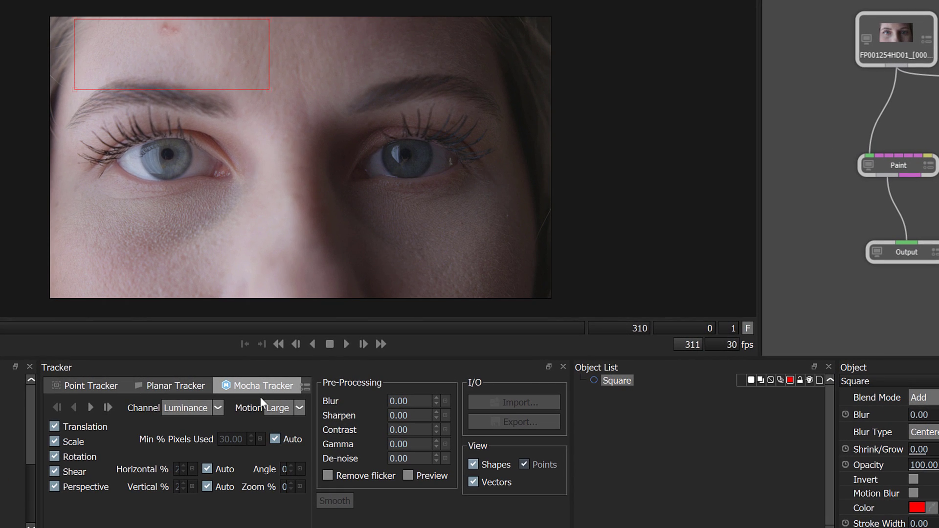
left_click(192, 408)
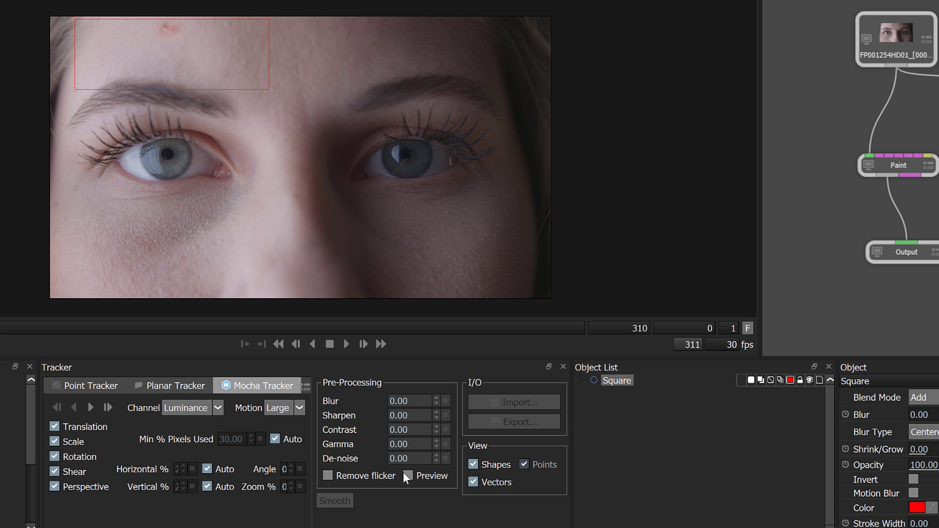
left_click(408, 476)
type("18")
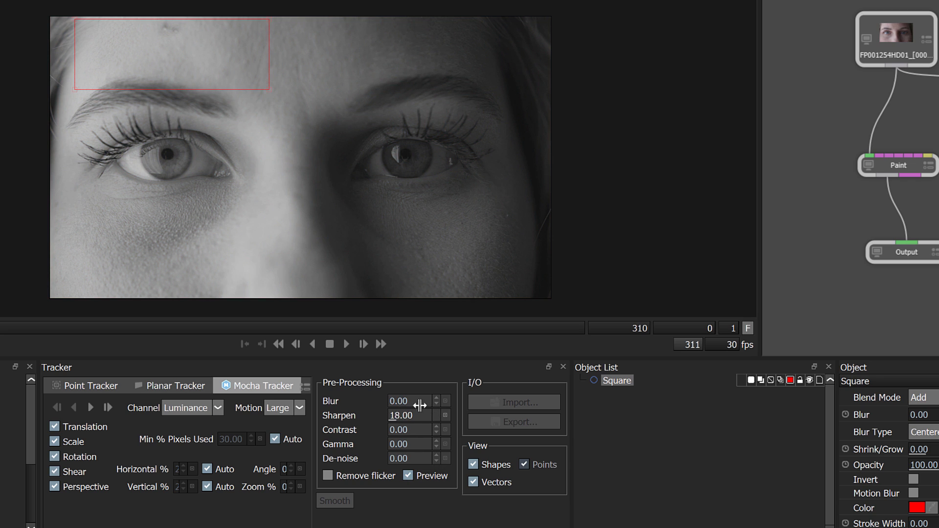
left_click_drag(419, 415, 388, 449)
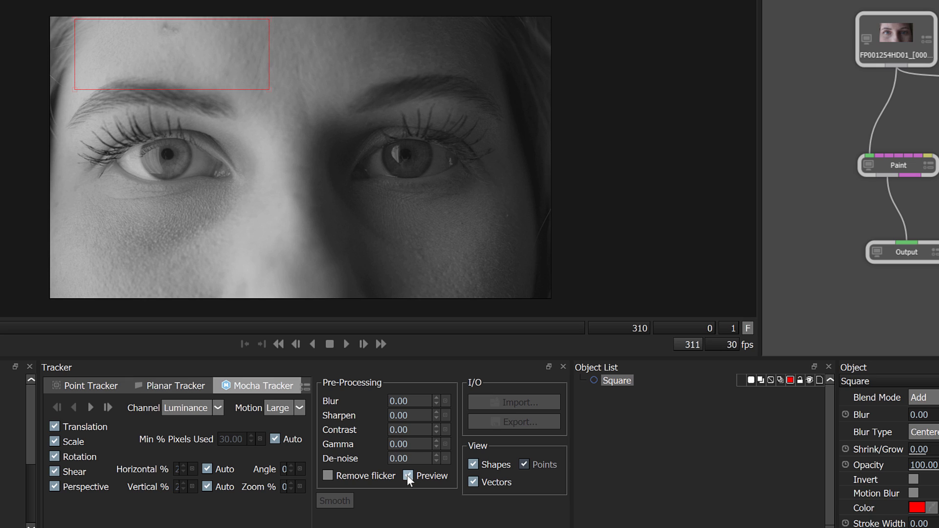
left_click(408, 475)
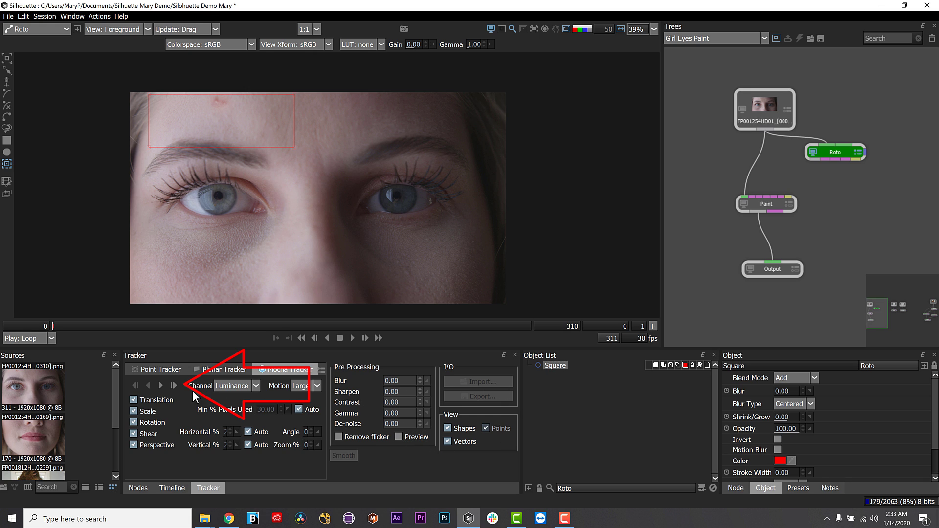
Track the Square shape forward with Mocha through frame 310.
left_click(161, 385)
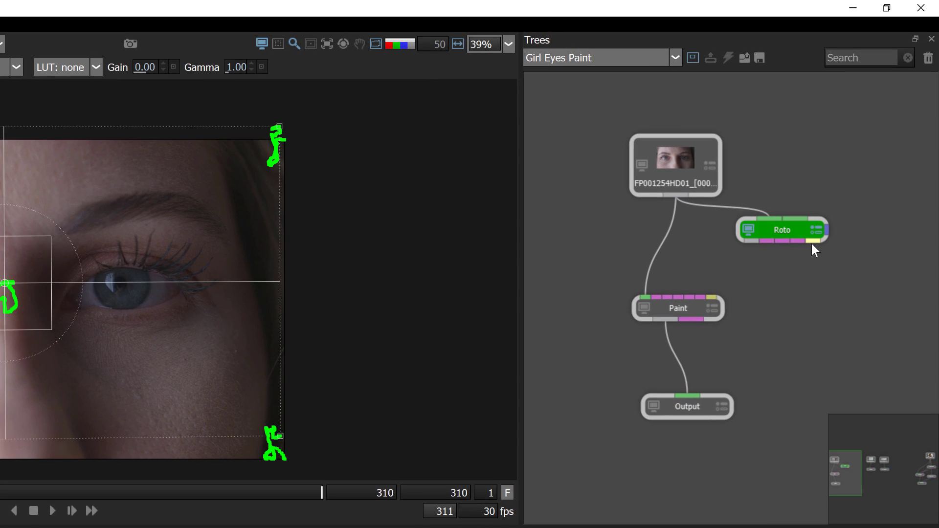
Connect the tracked Roto node into the tree and attach the paint to Eyebrow Track.
left_click_drag(813, 244, 716, 304)
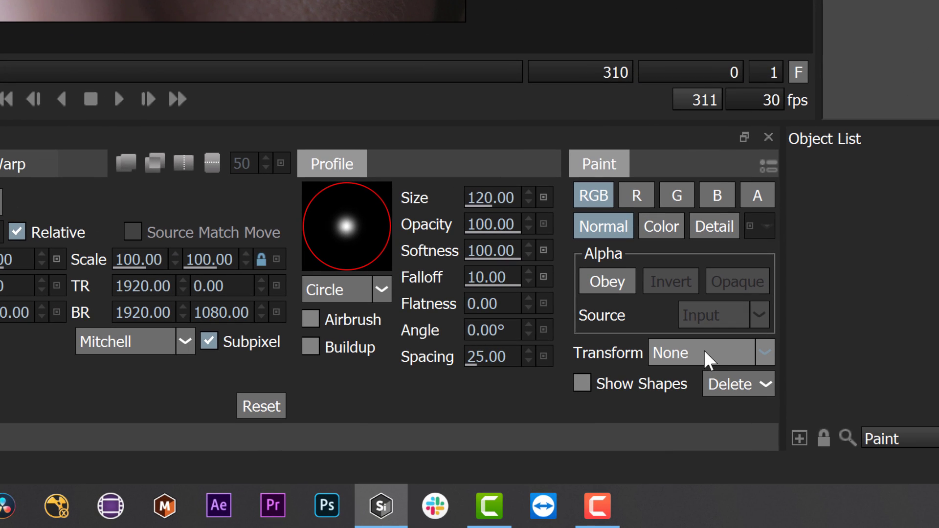
left_click(707, 352)
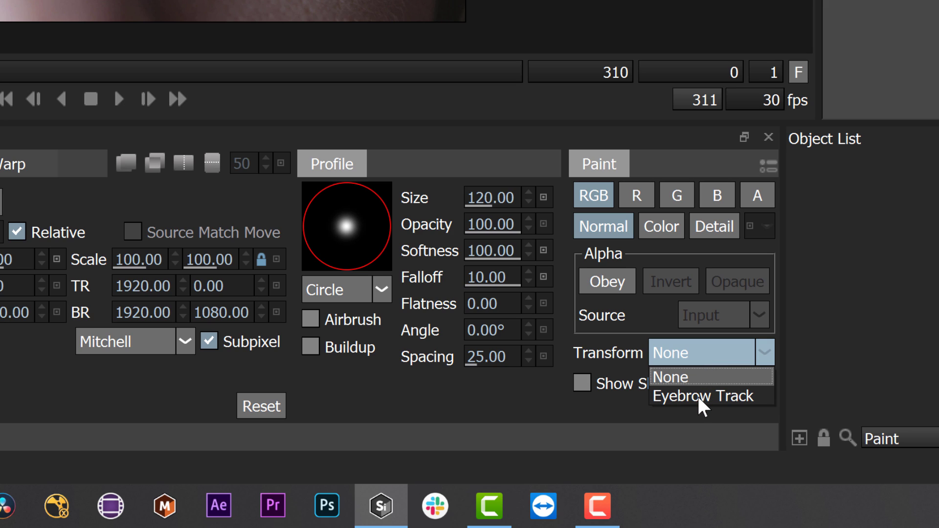
left_click(702, 396)
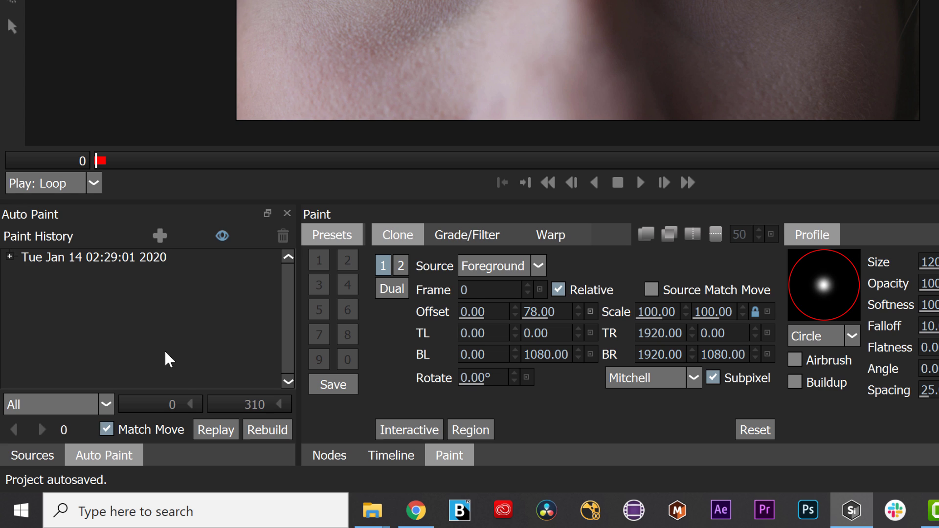
Open the Auto Paint panel to replay the paint history over frames 0–310.
left_click(10, 257)
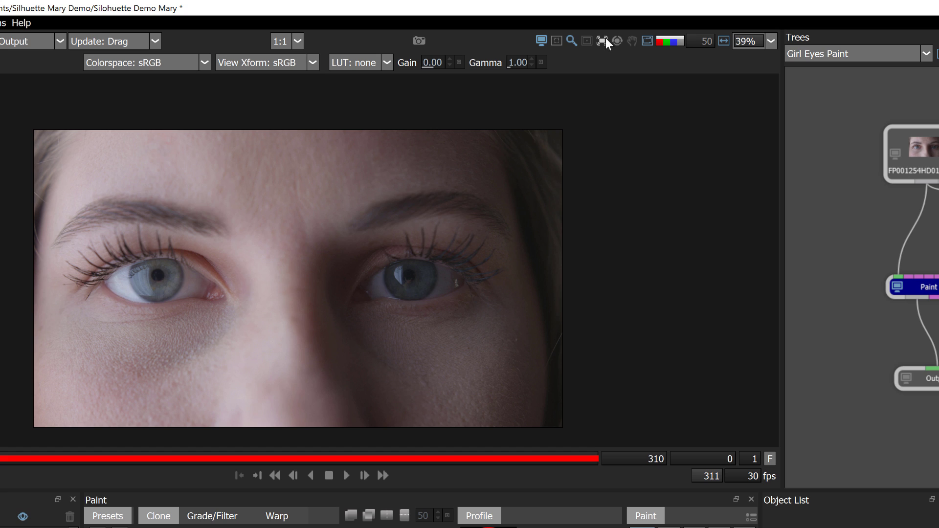
mouse_move(603, 41)
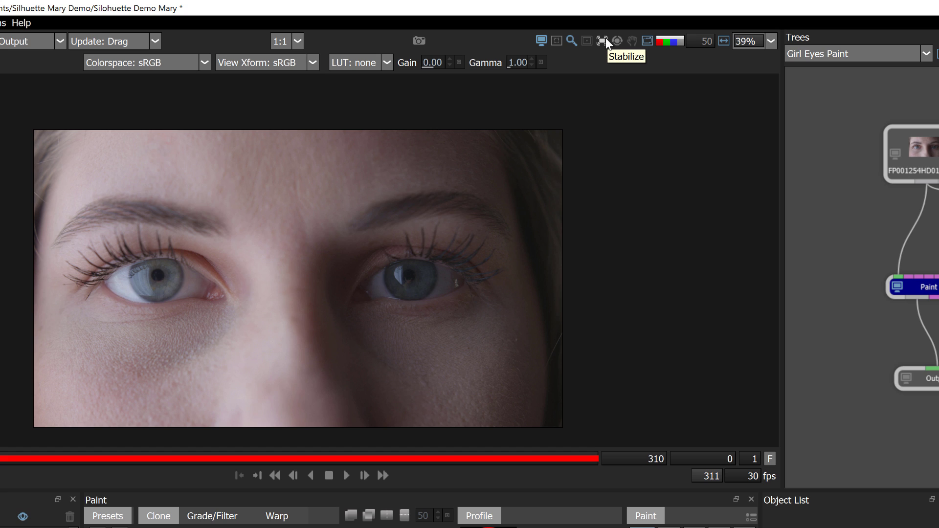
Show the viewer's Stabilize choices: None, Active Layer or Roto.
left_click(602, 41)
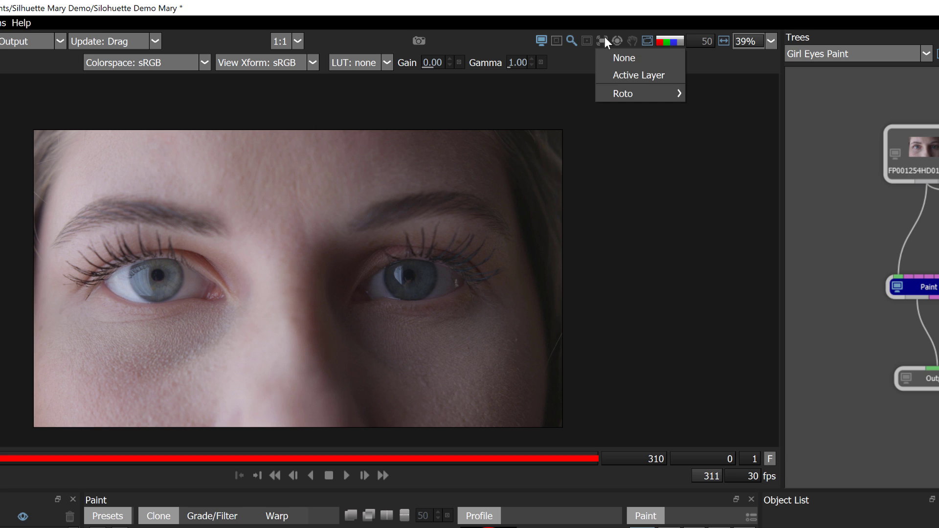
mouse_move(623, 93)
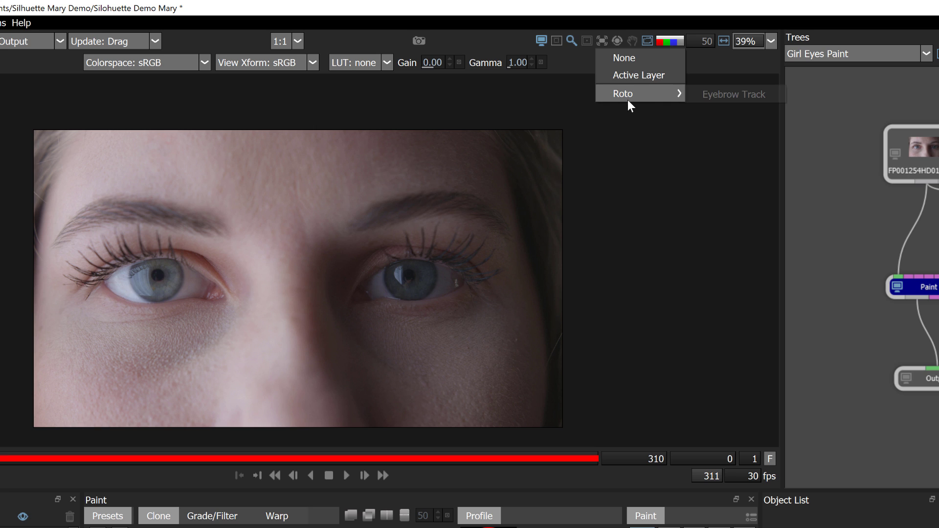
mouse_move(683, 96)
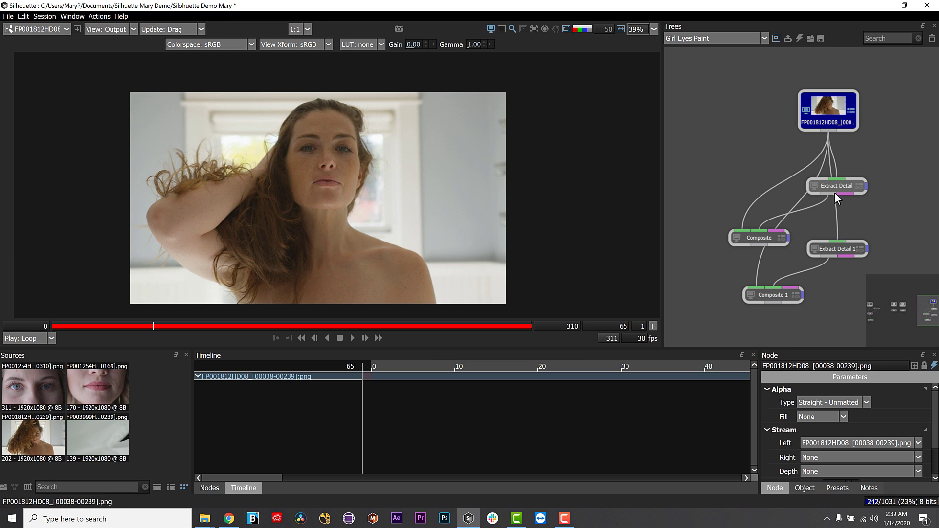
Inspect the Composite, Extract Detail 1, Composite 1 and source footage nodes.
left_click(836, 186)
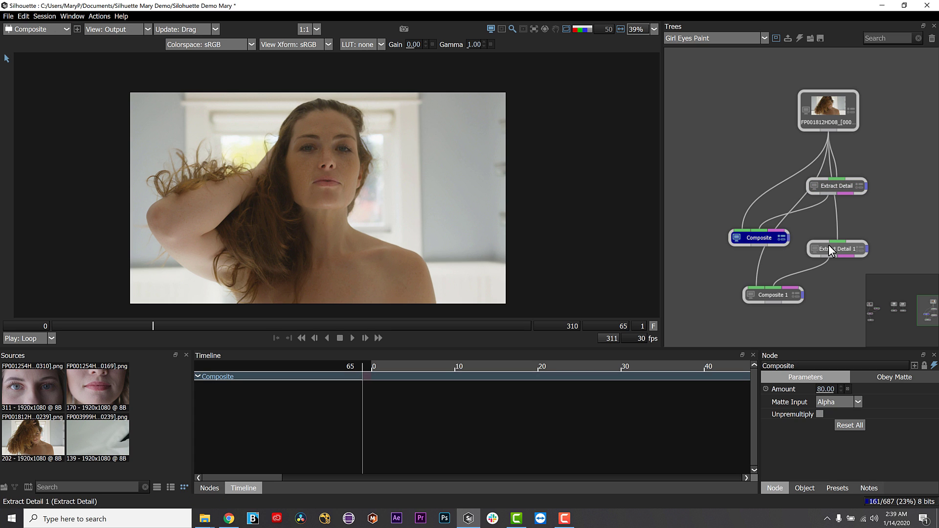
left_click(838, 249)
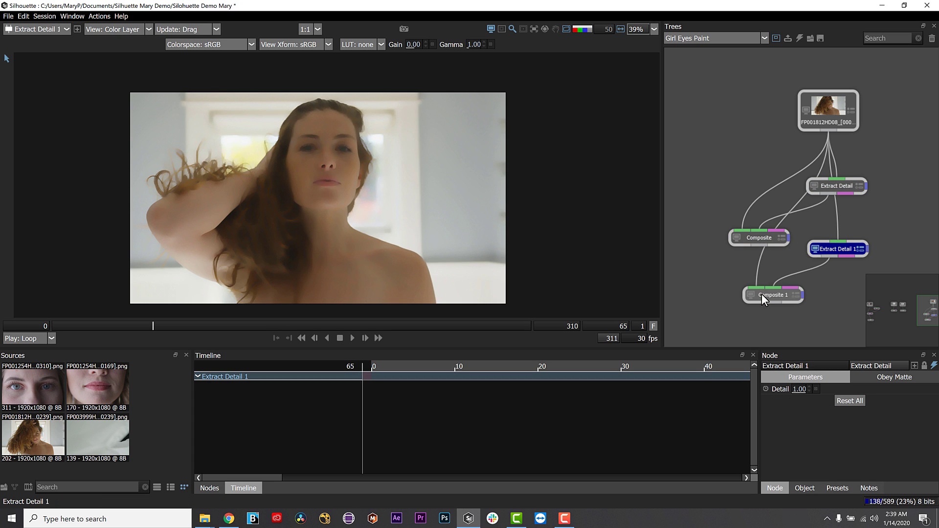
left_click(773, 294)
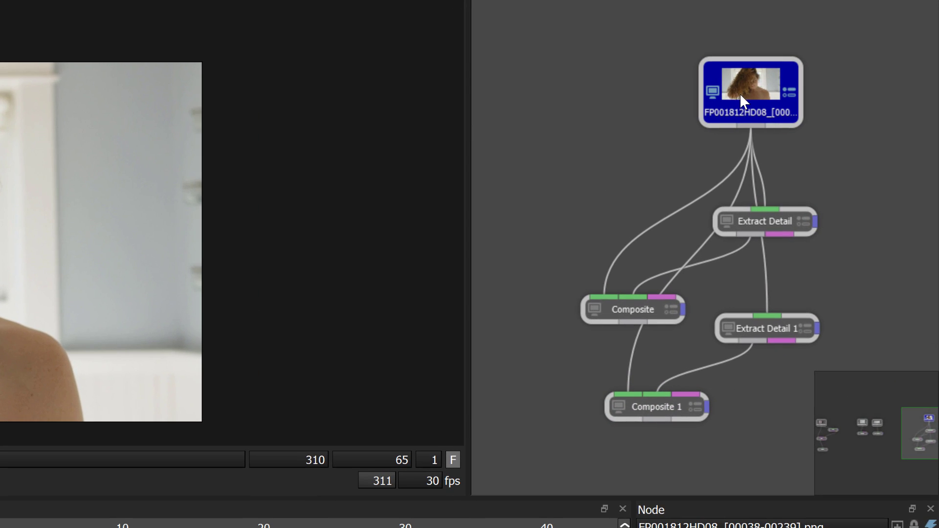
left_click(657, 406)
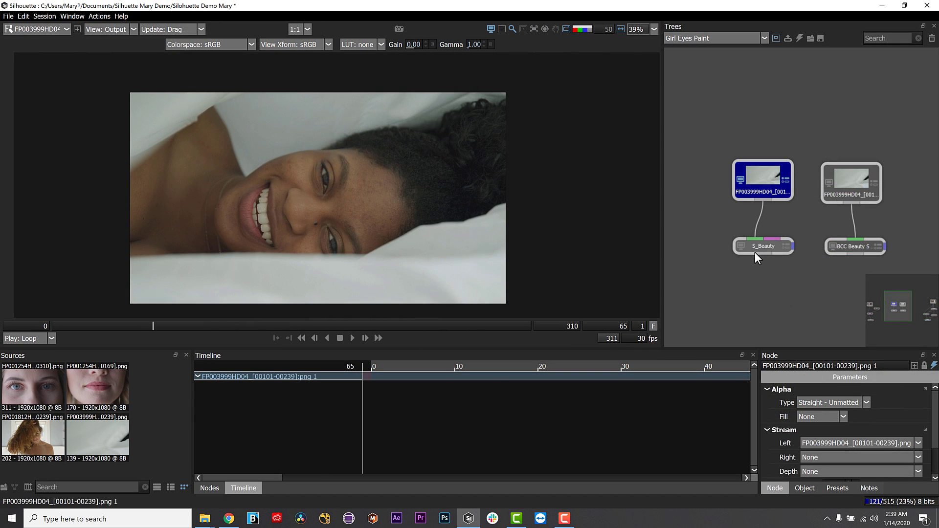
Inspect the S_Beauty node, its source footage and the BCC Beauty Studio node.
left_click(763, 246)
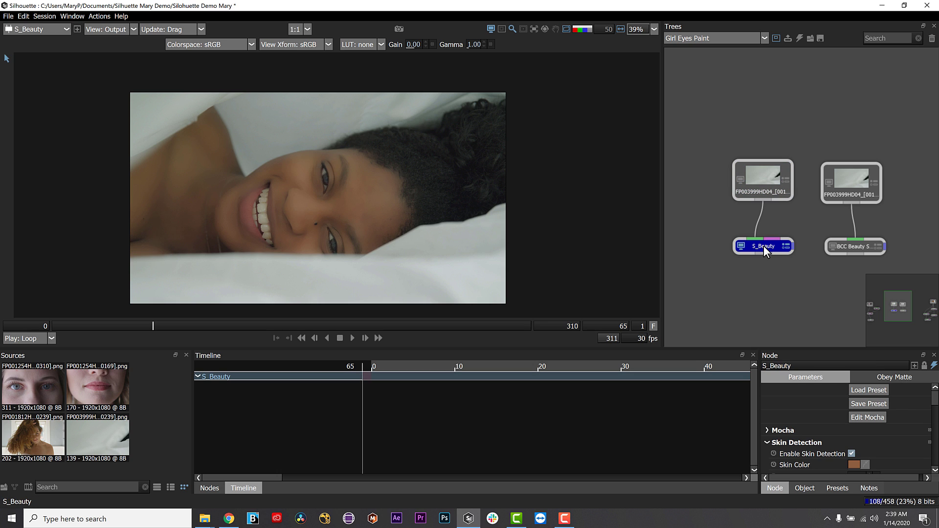
left_click(763, 180)
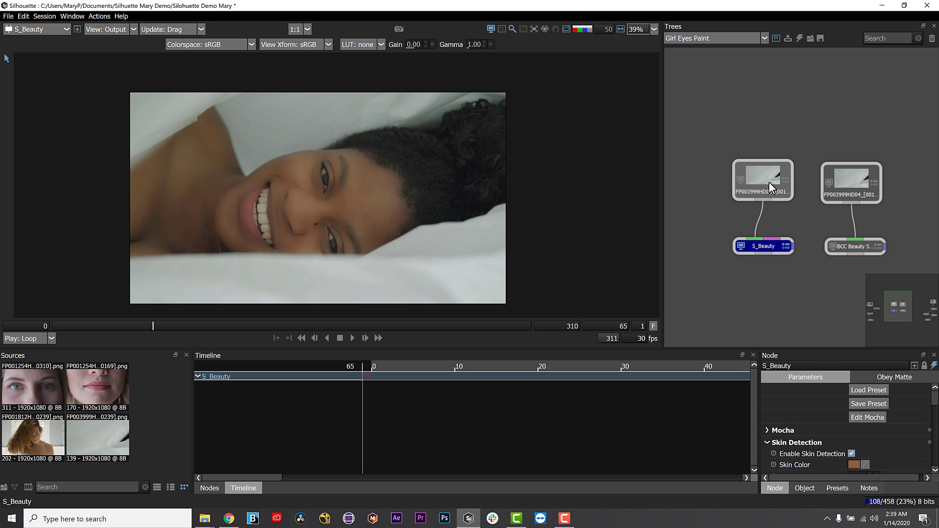
left_click(764, 246)
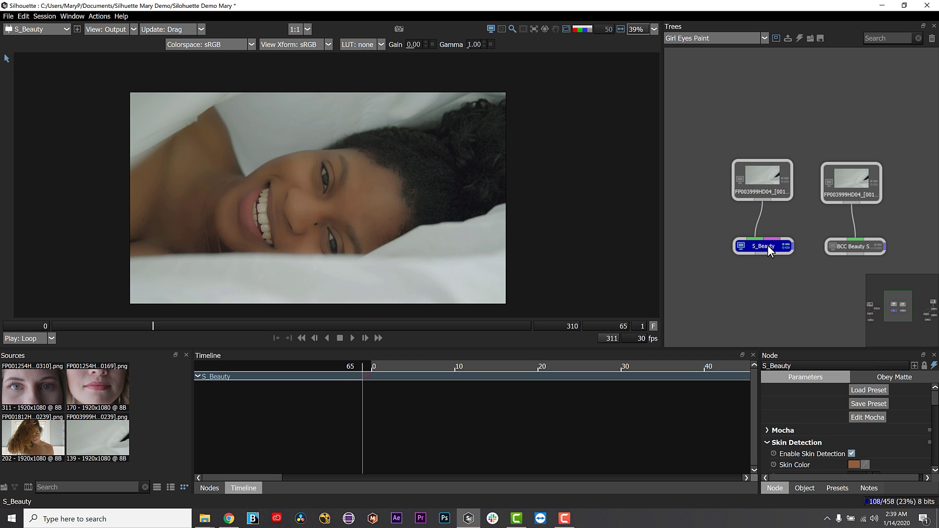
left_click(851, 182)
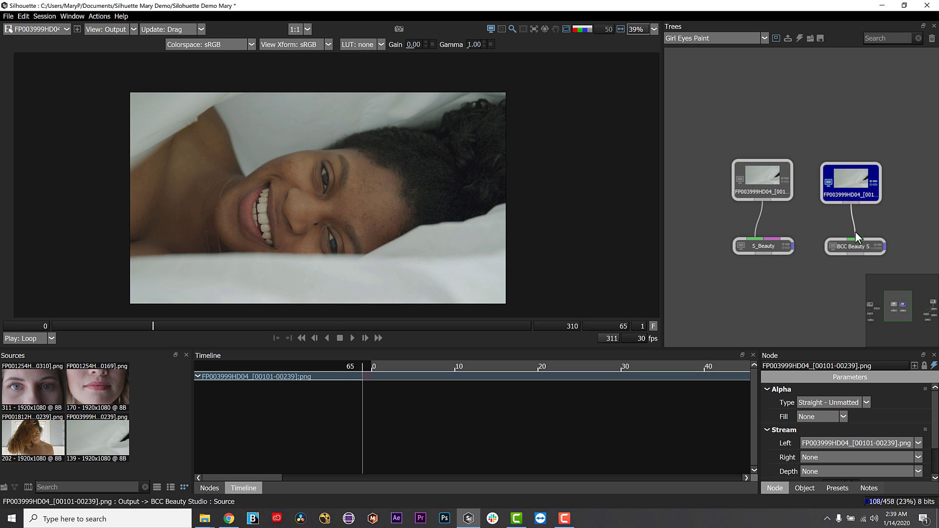
left_click(855, 246)
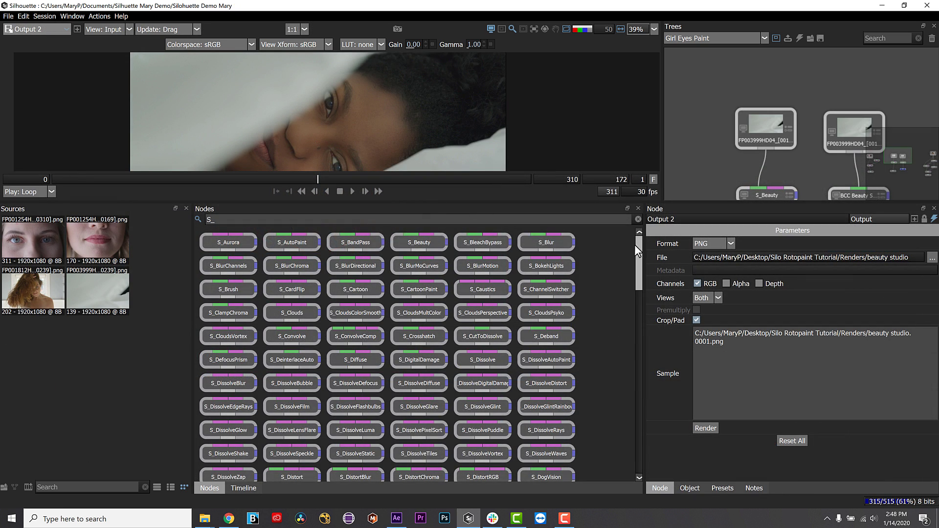
Browse the S_ node list, then filter the node library to bcc and browse the results.
scroll("down", 3)
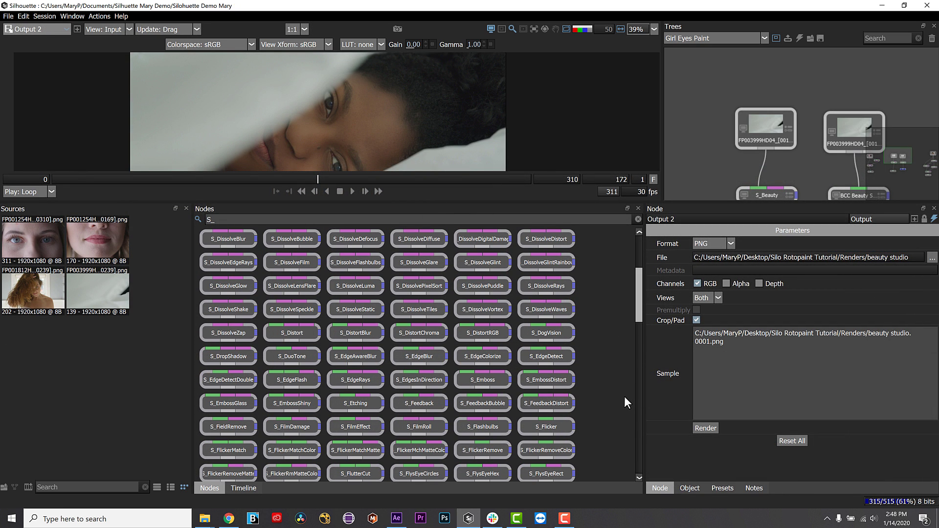
scroll("down", 3)
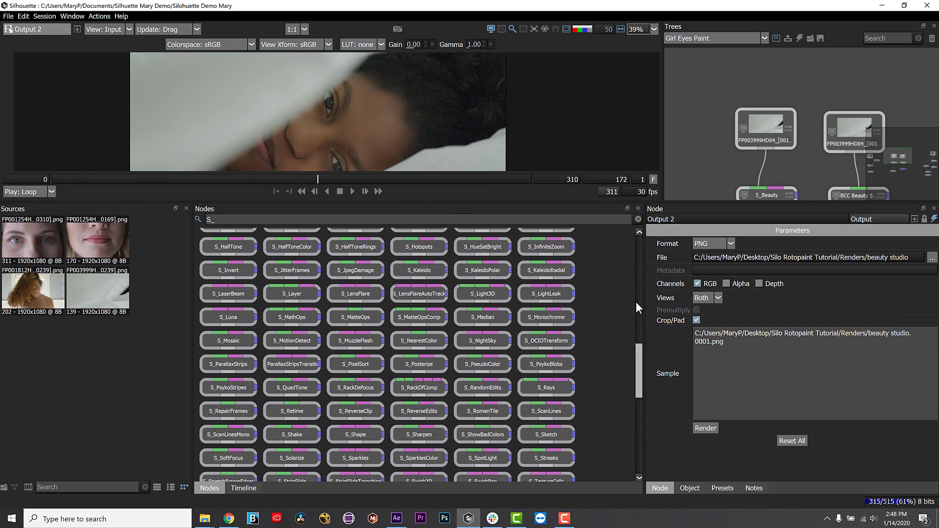
scroll("down", 3)
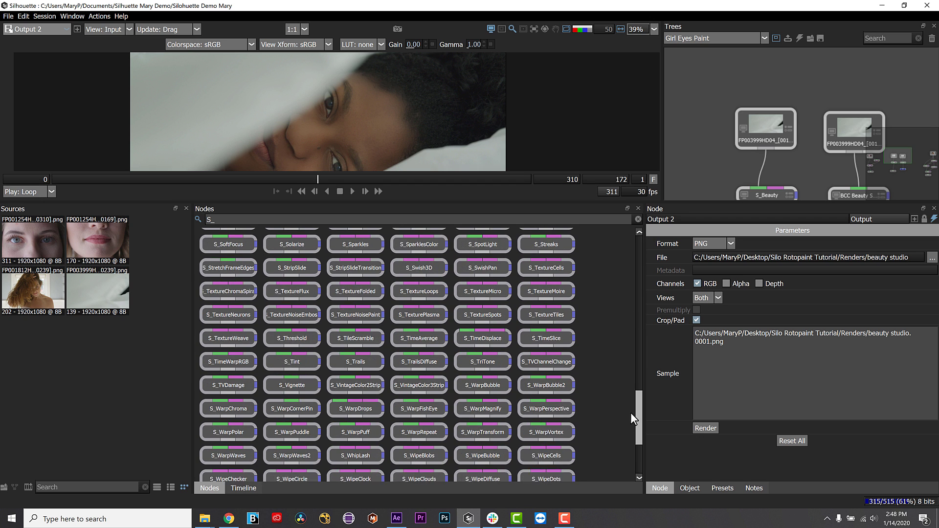
type("bcc")
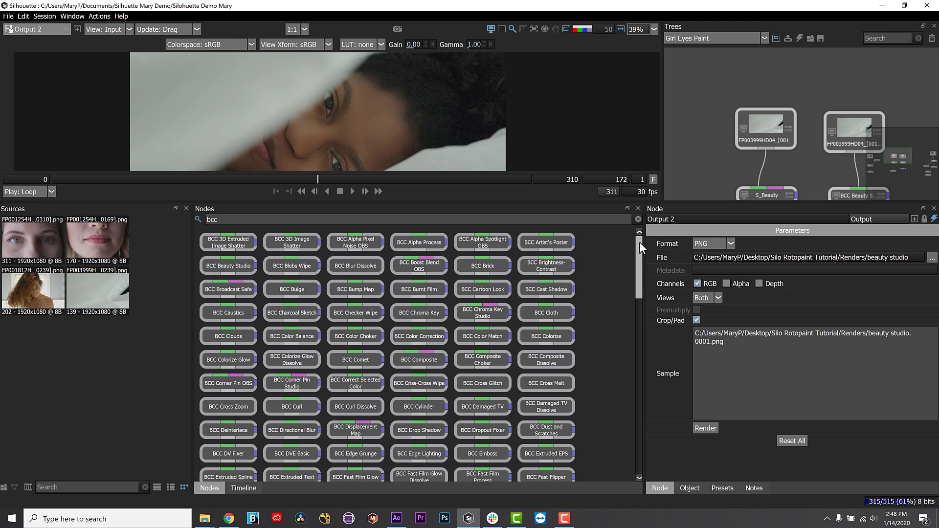
scroll("down", 3)
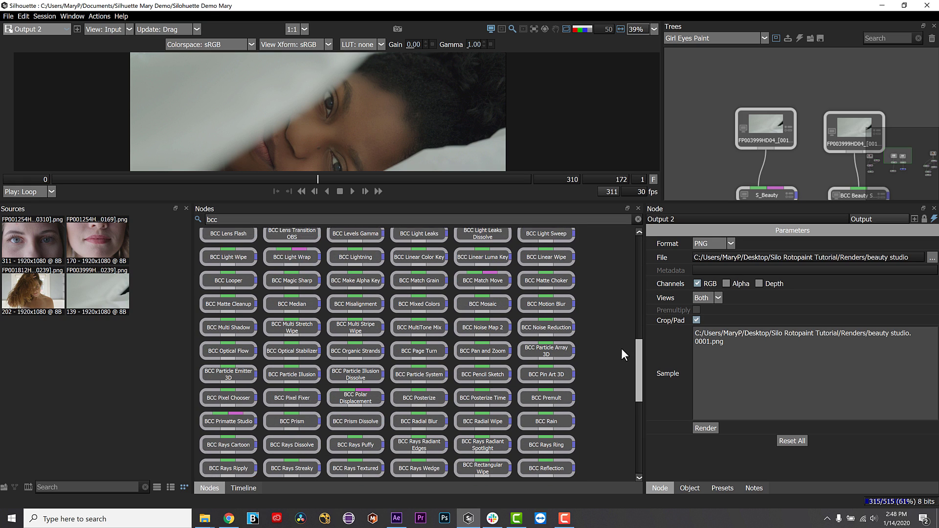